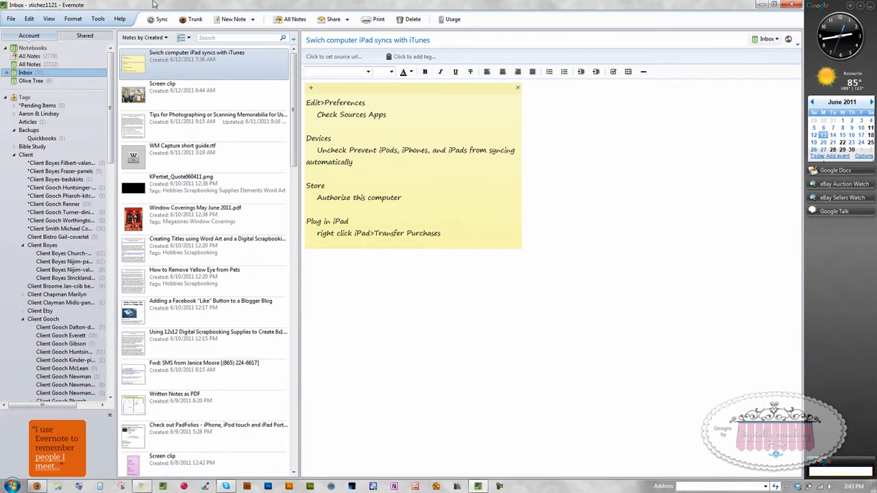
Reach the Import Folders settings from the Tools menu.
left_click(99, 19)
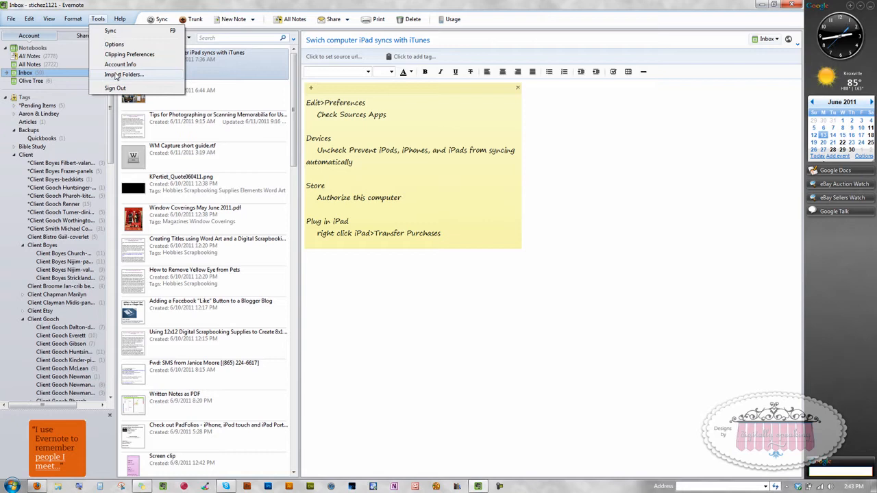
left_click(123, 74)
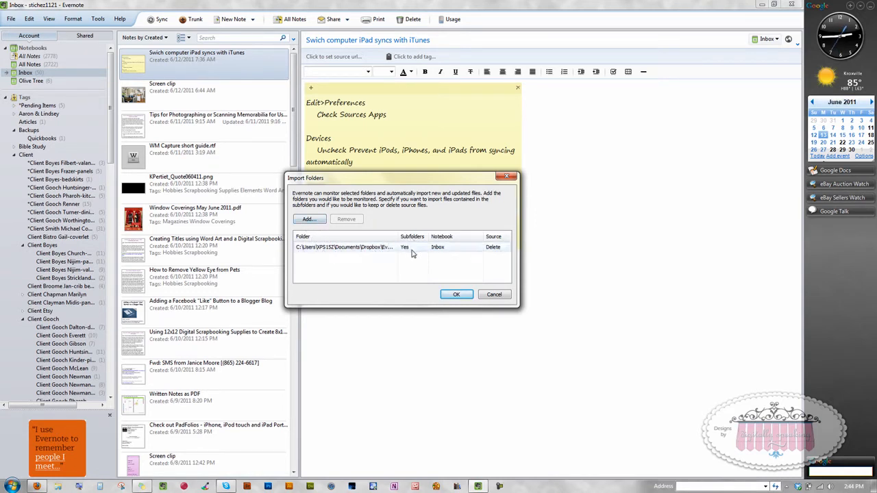
left_click(411, 246)
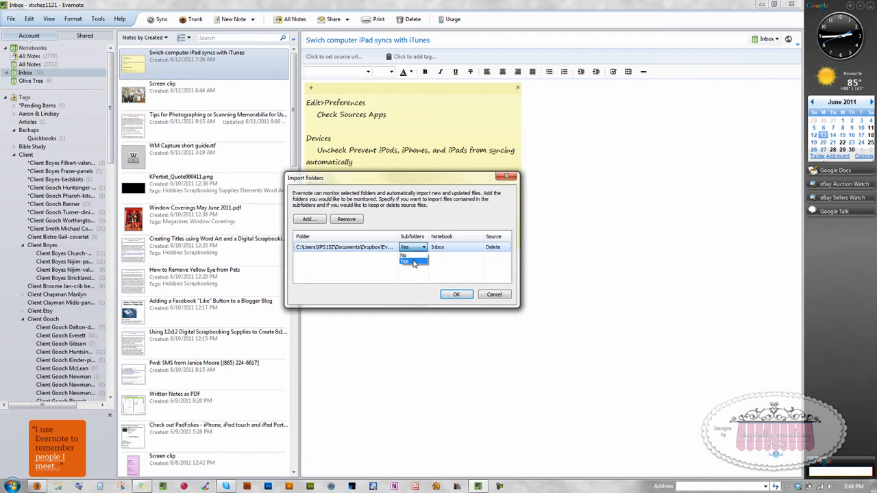
left_click(414, 261)
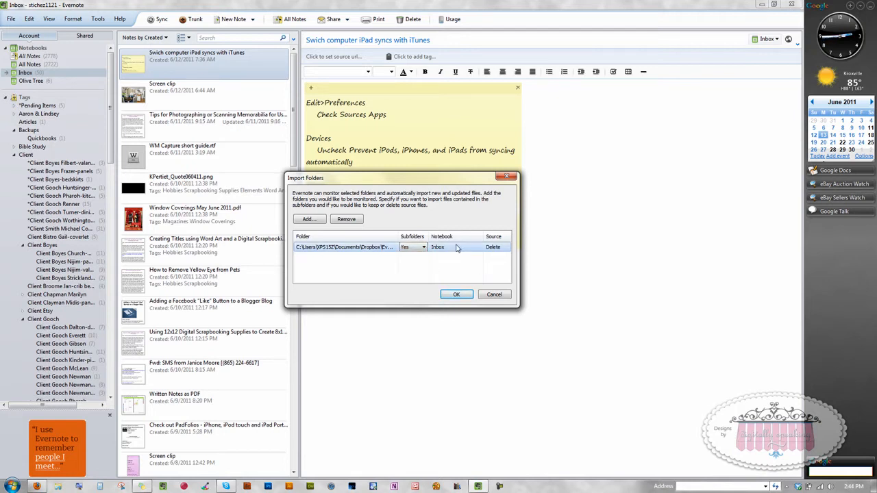
mouse_move(462, 249)
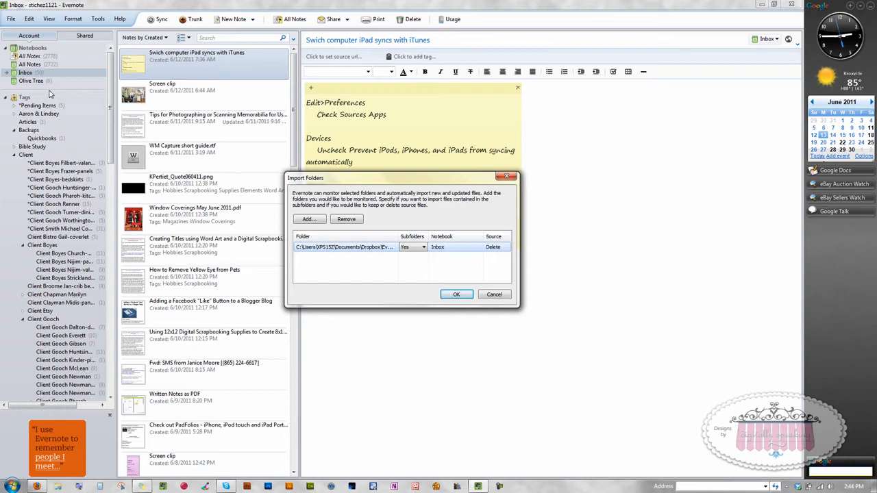
mouse_move(113, 110)
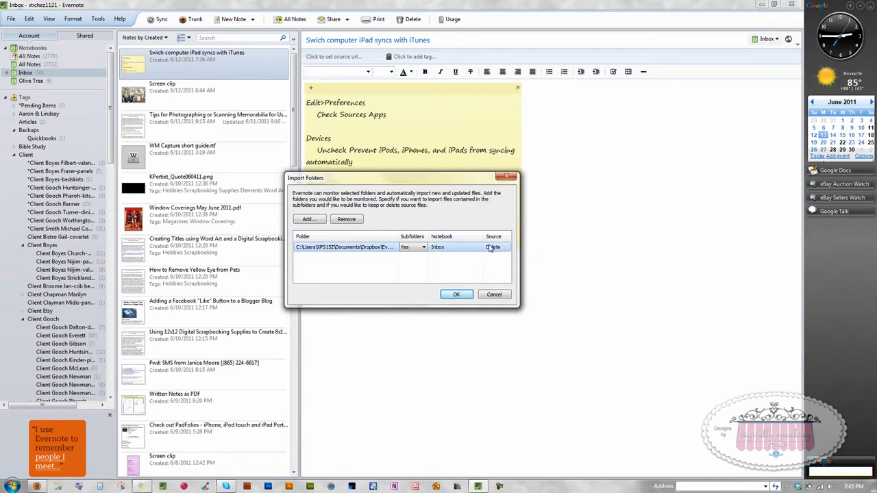
Set the watched folder's Source option to Delete and confirm with OK.
left_click(494, 246)
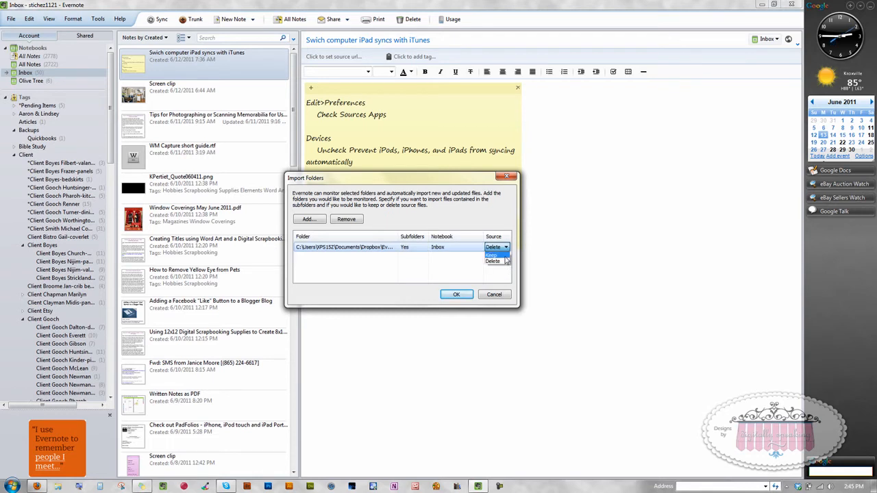
left_click(496, 247)
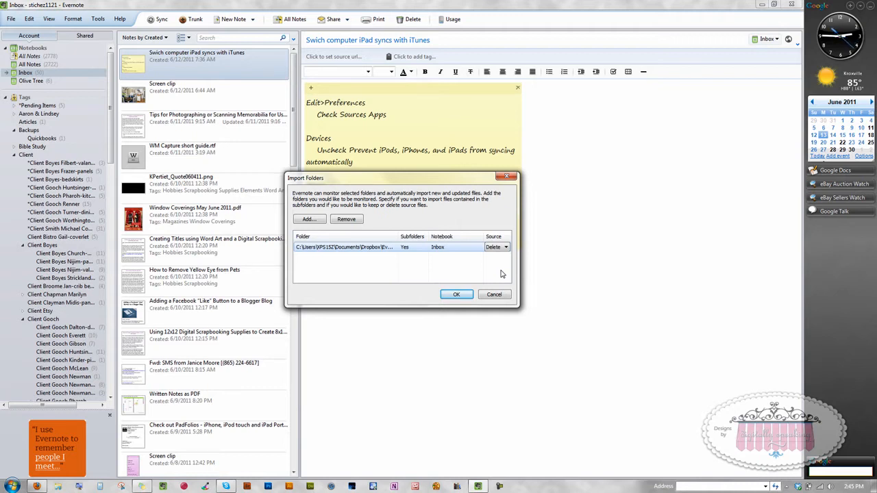
mouse_move(479, 288)
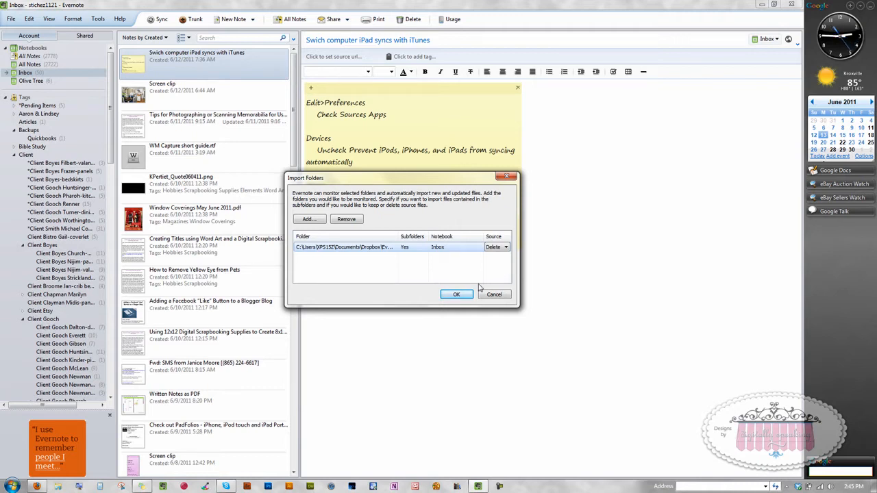
left_click(456, 294)
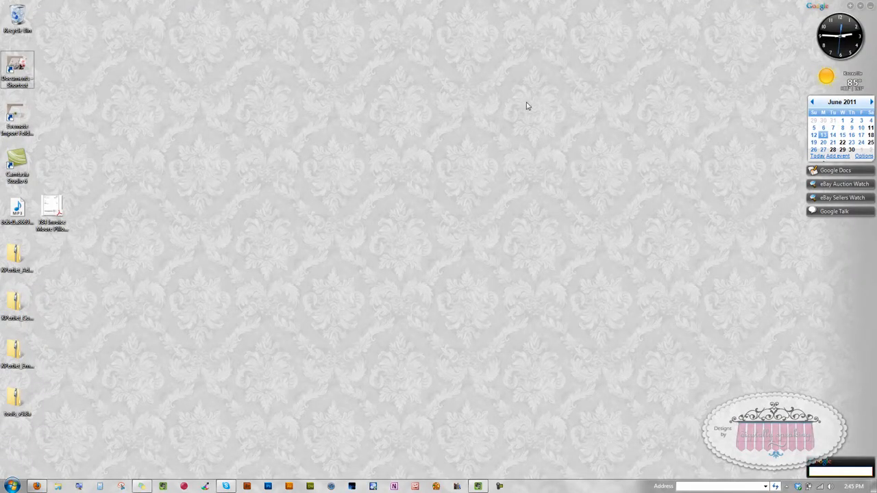
mouse_move(112, 145)
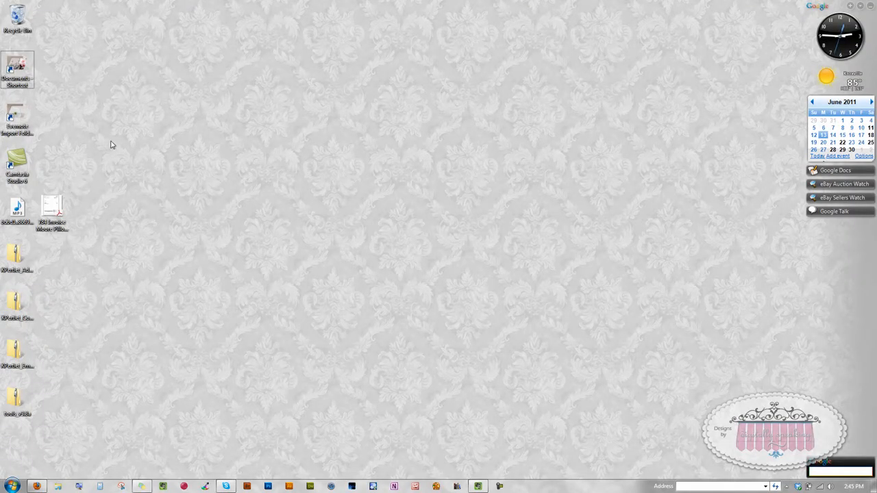
mouse_move(255, 215)
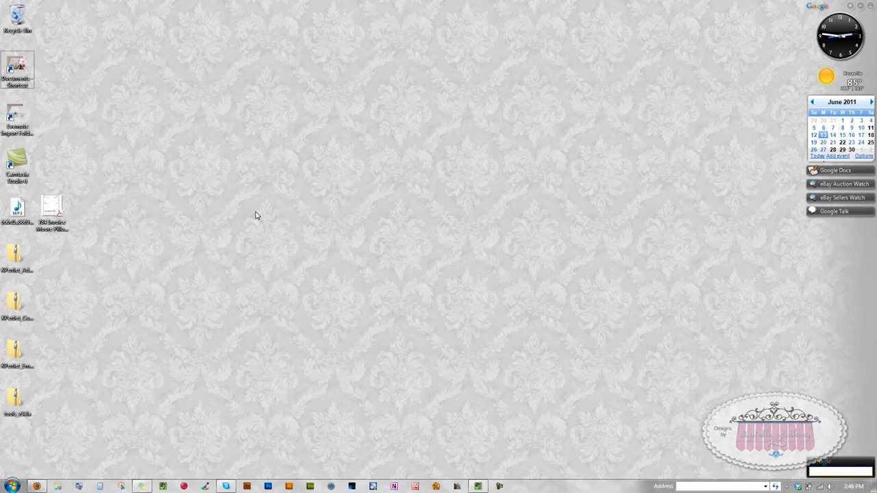
mouse_move(254, 203)
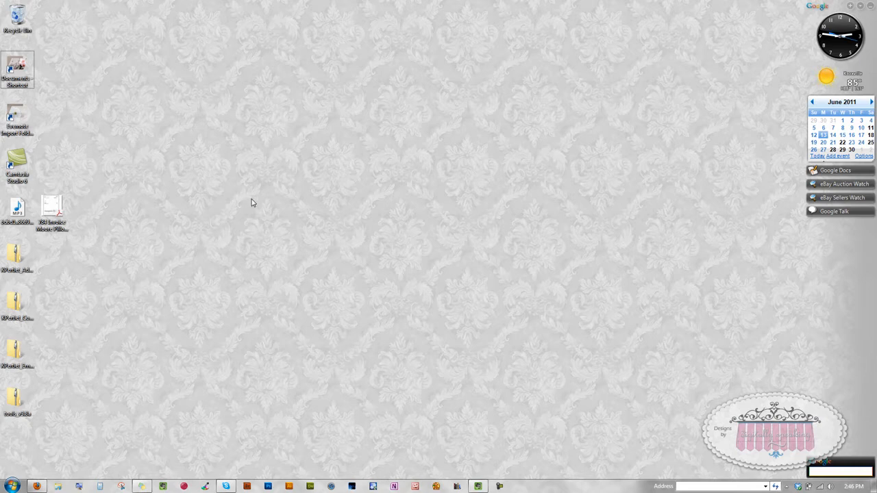
mouse_move(285, 192)
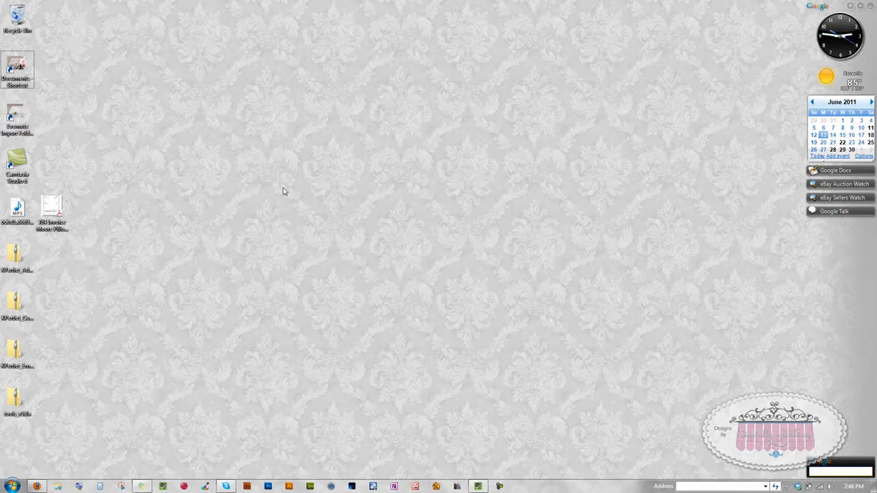
mouse_move(41, 124)
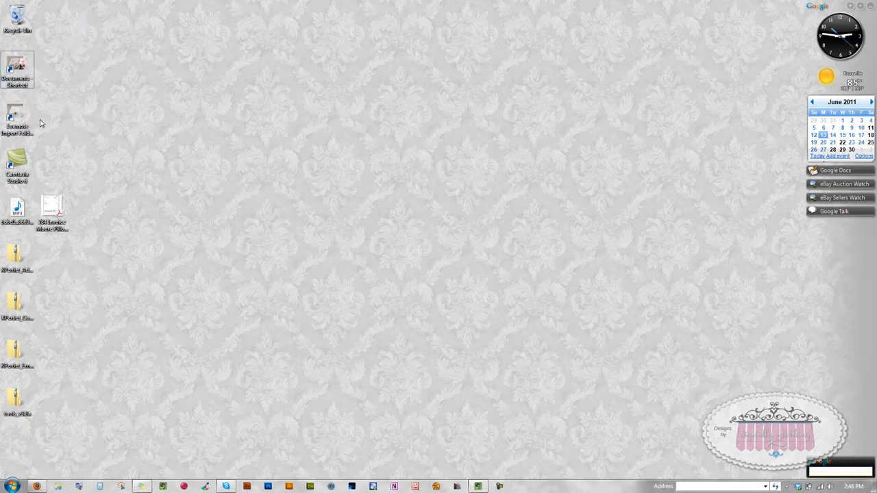
mouse_move(17, 112)
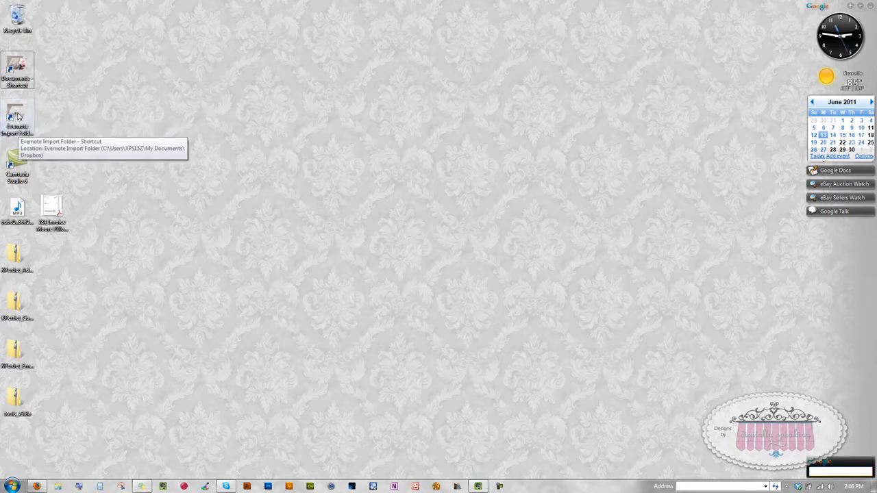
mouse_move(97, 173)
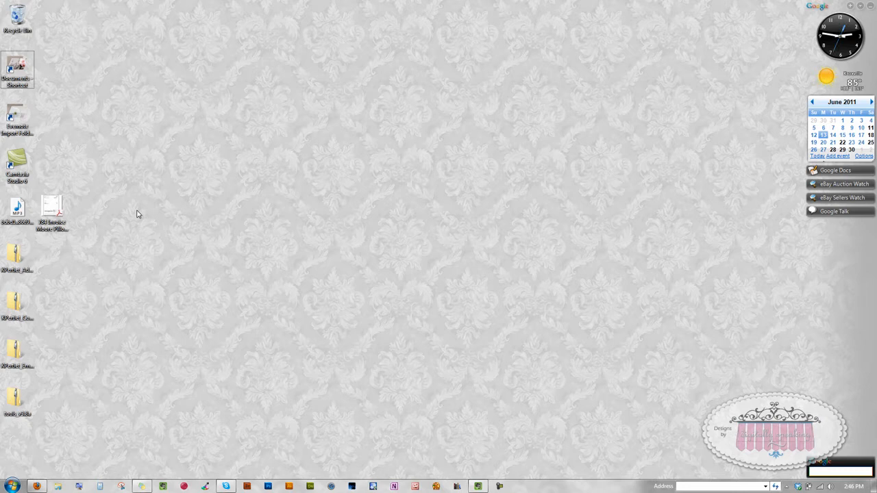
Show the Evernote Import Folder in Dropbox with its two waiting files.
left_click(52, 212)
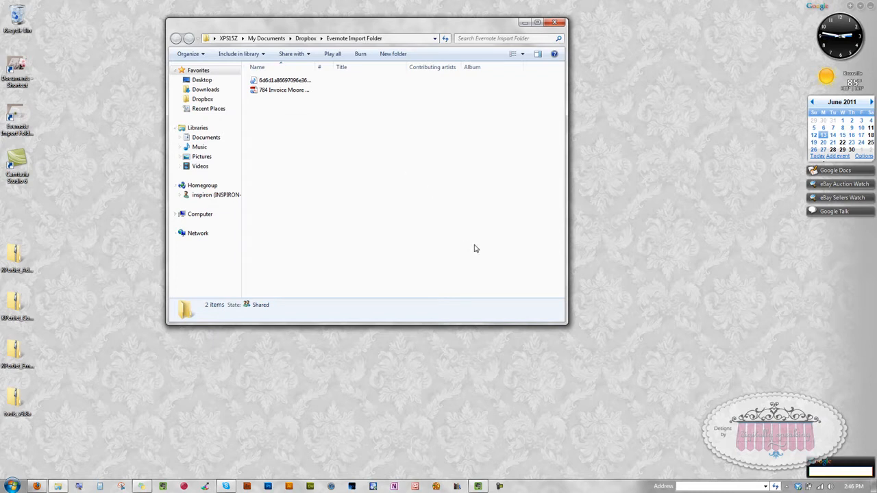
mouse_move(674, 238)
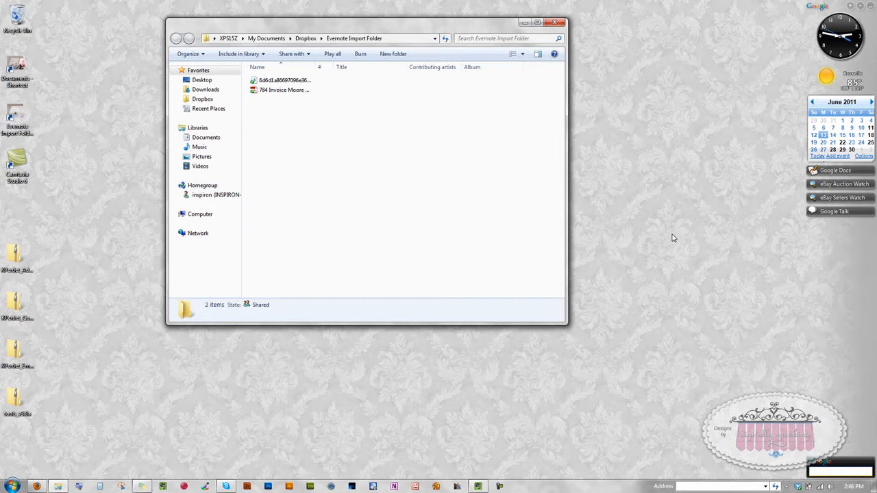
mouse_move(623, 400)
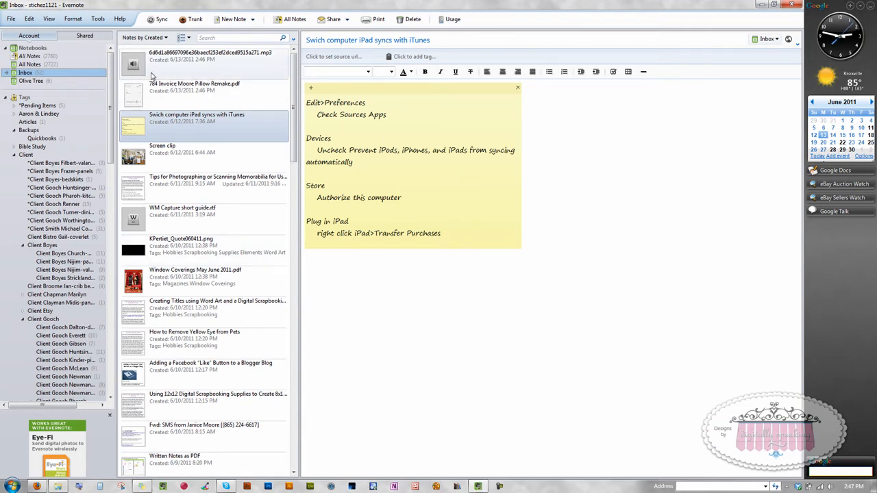
Select the newly imported mp3 note at the top of the Inbox.
left_click(205, 58)
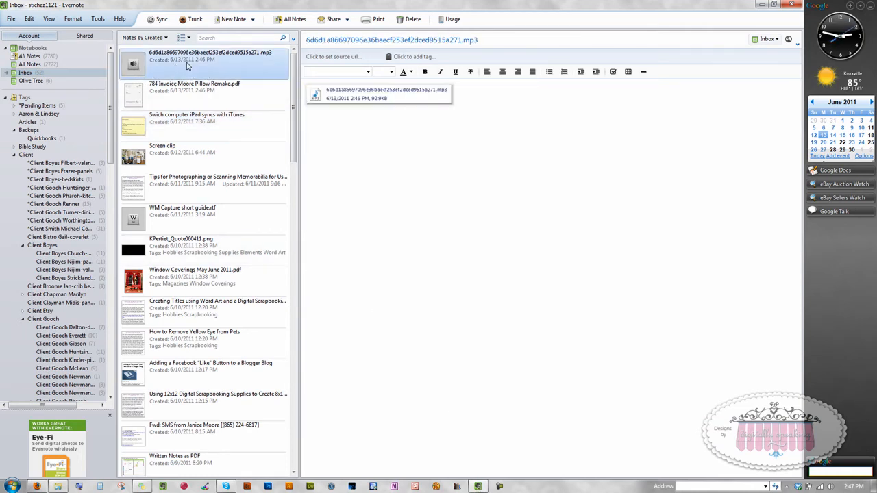
mouse_move(421, 109)
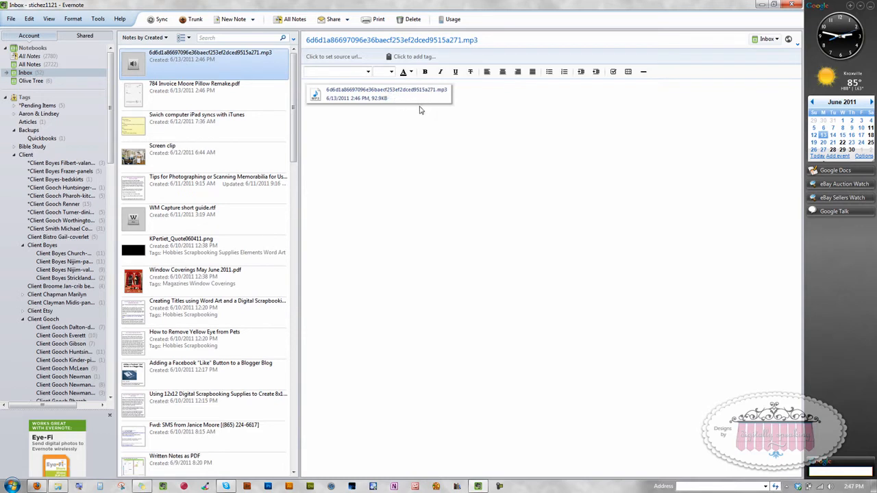
mouse_move(433, 156)
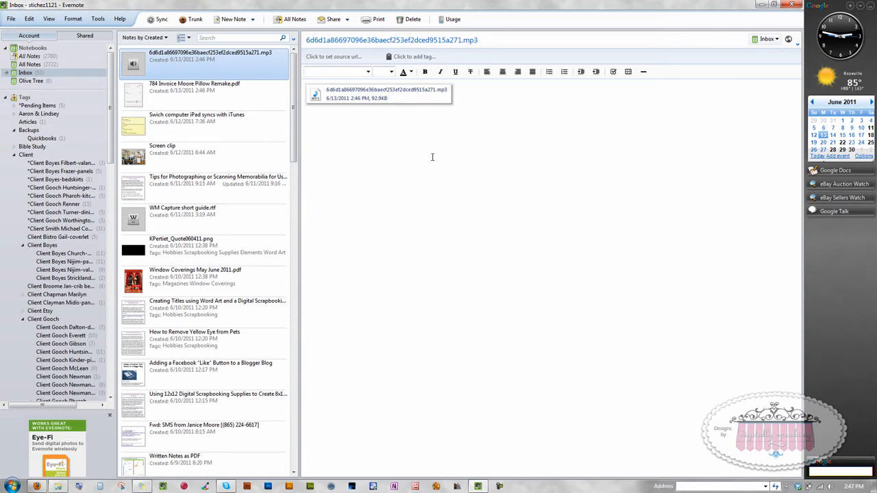
mouse_move(384, 149)
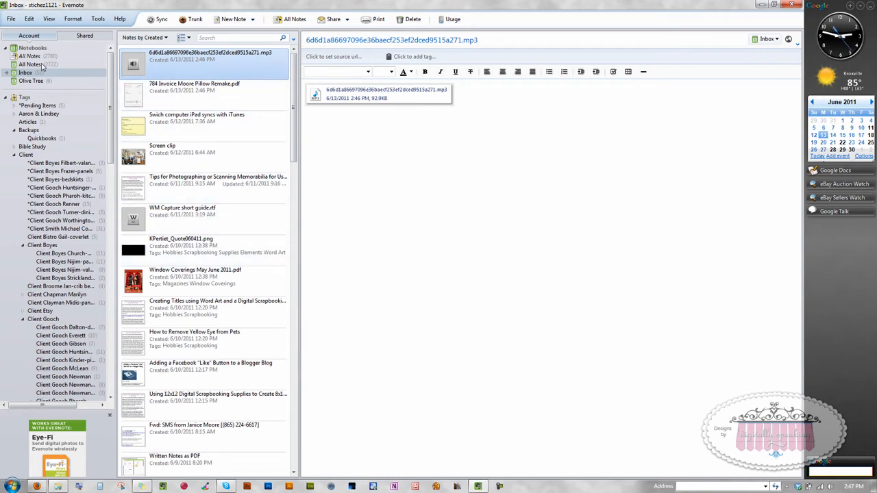
mouse_move(61, 211)
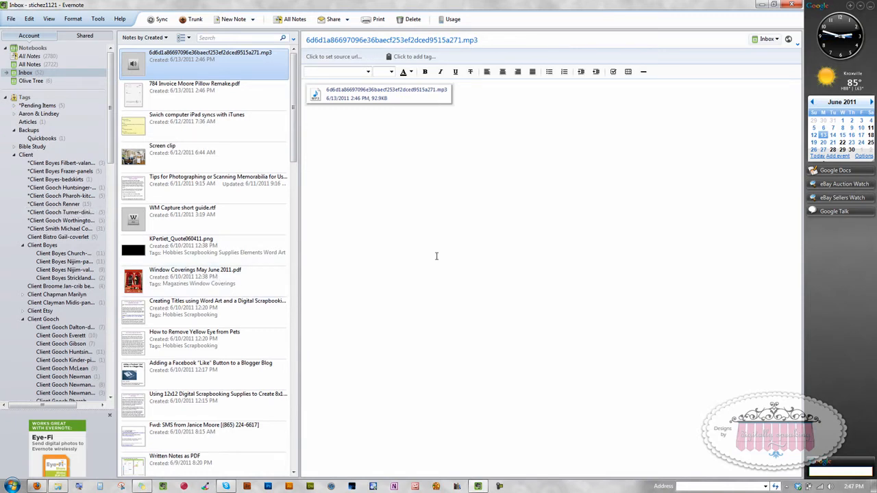
mouse_move(543, 272)
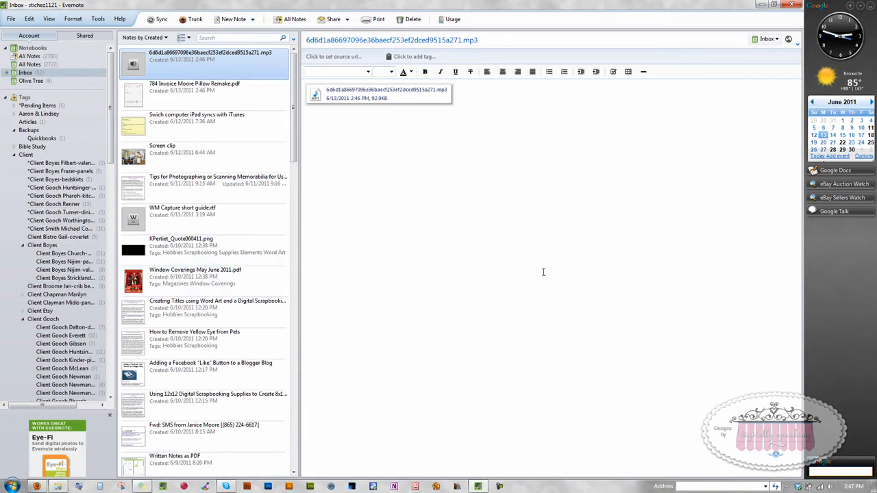
mouse_move(486, 245)
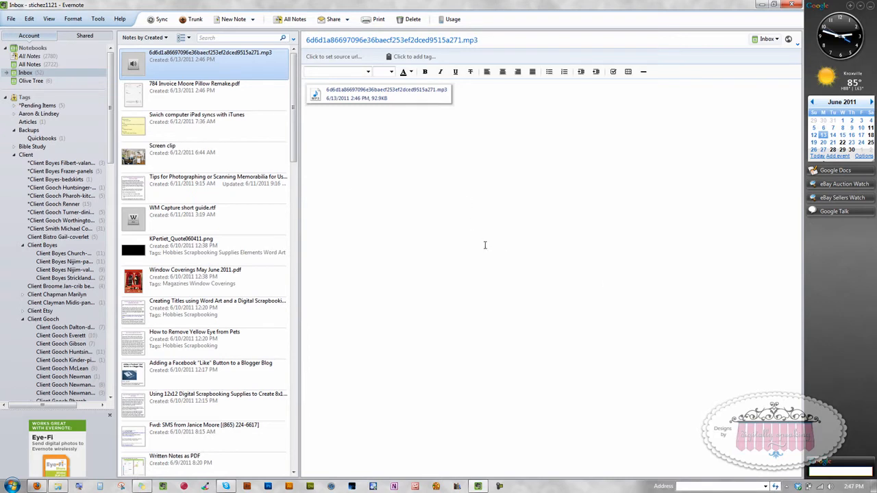
mouse_move(456, 210)
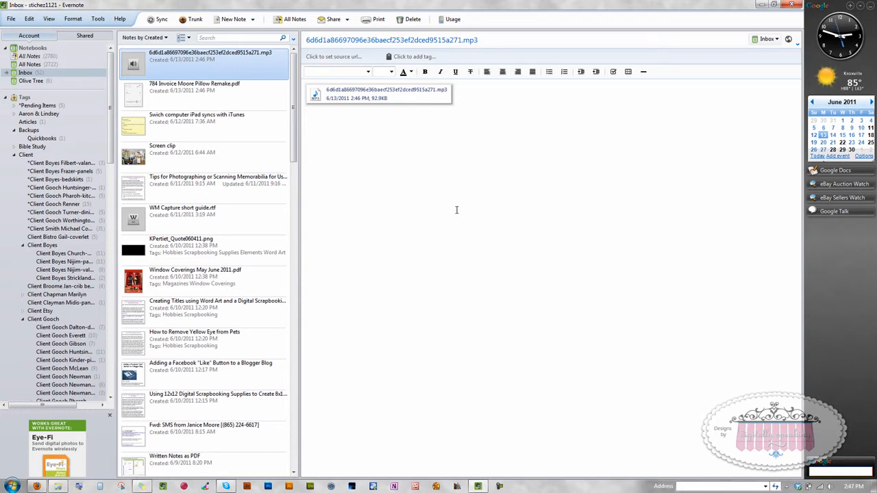
mouse_move(485, 197)
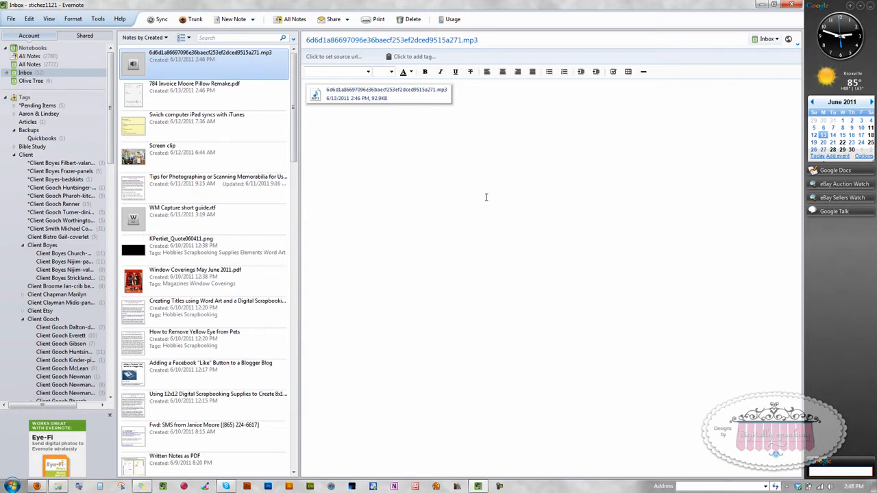
left_click(98, 19)
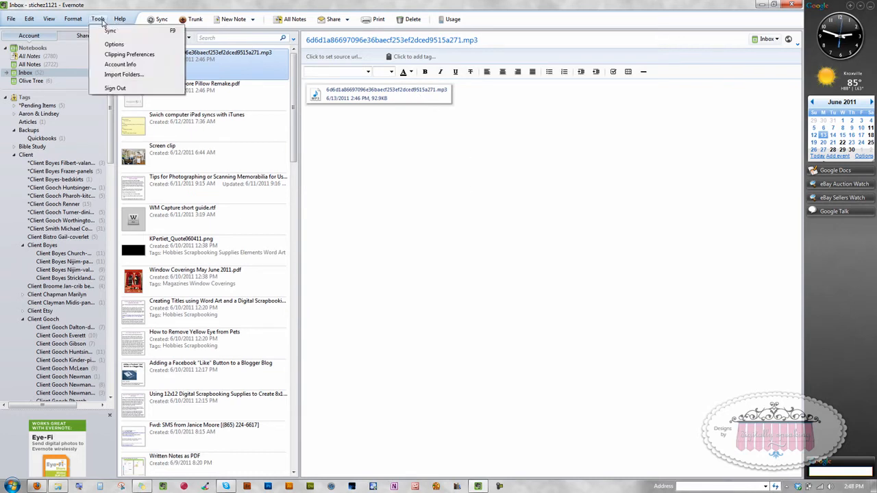
left_click(115, 44)
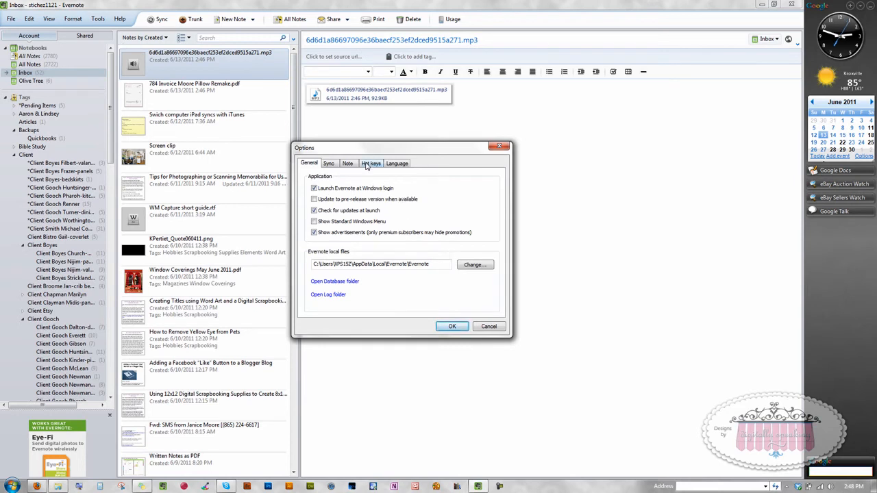
left_click(370, 163)
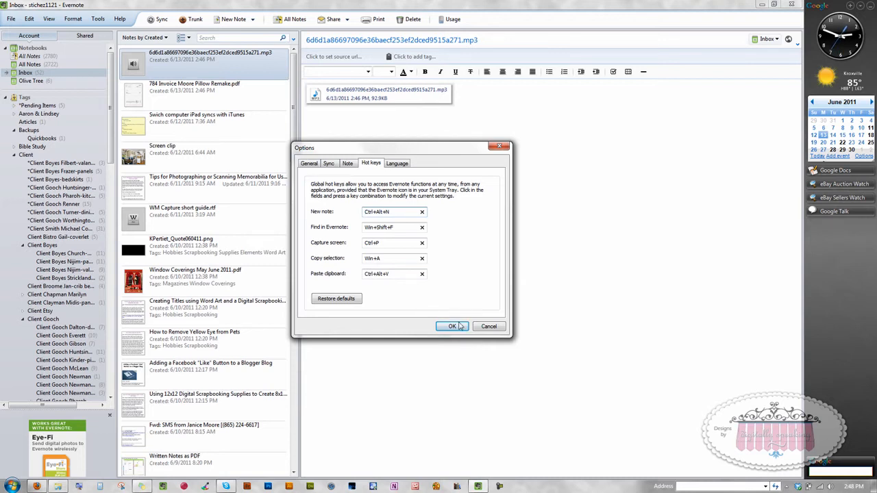
mouse_move(404, 290)
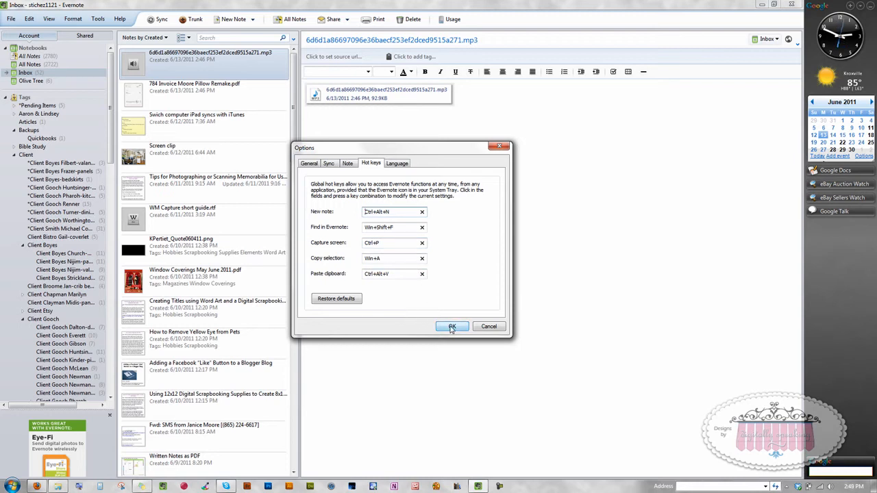
left_click(452, 327)
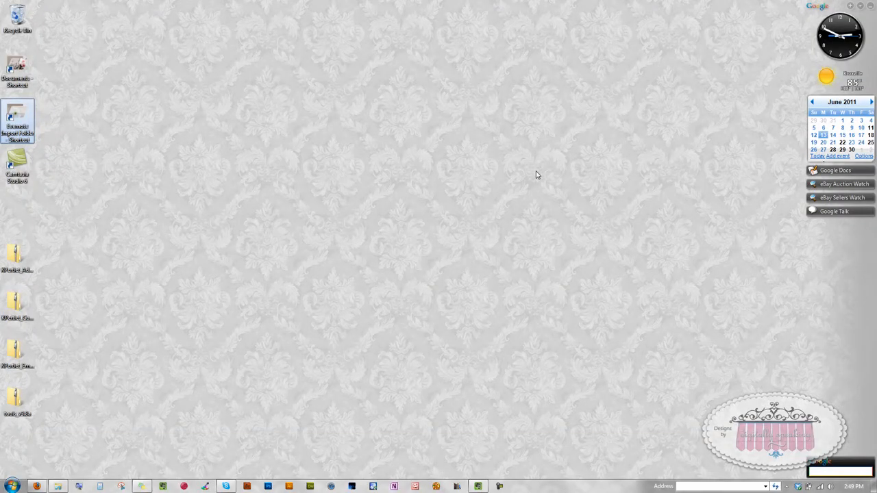
mouse_move(159, 388)
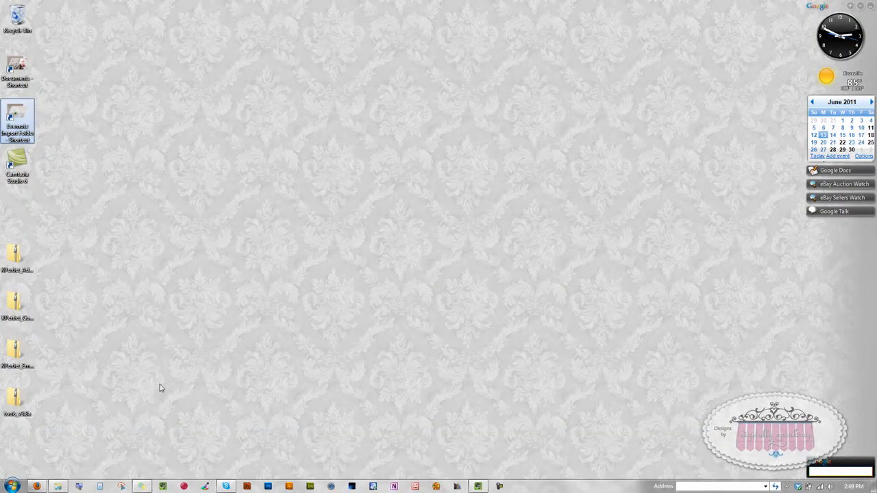
Show the desktop sticky notes and drag the new blank note toward the top.
left_click(143, 487)
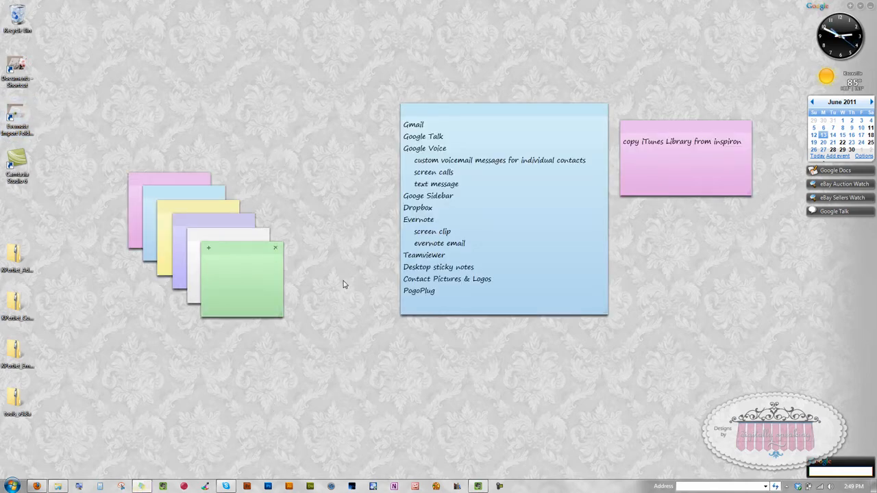
mouse_move(354, 374)
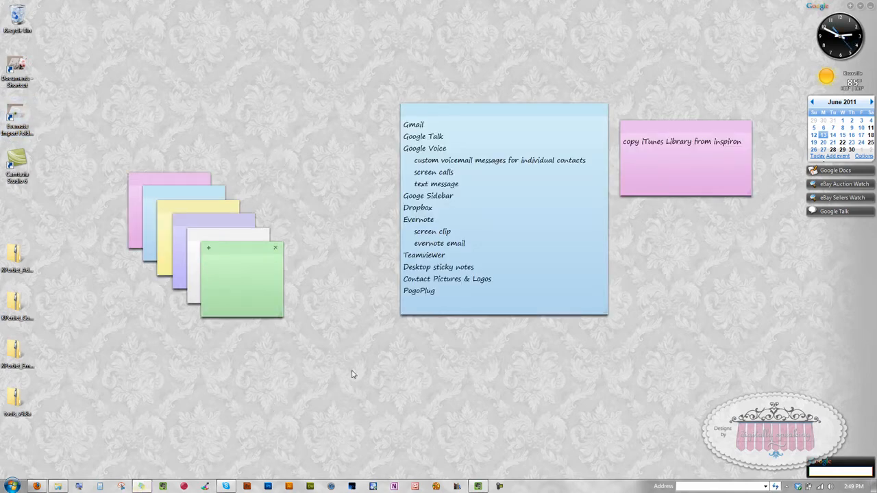
mouse_move(144, 118)
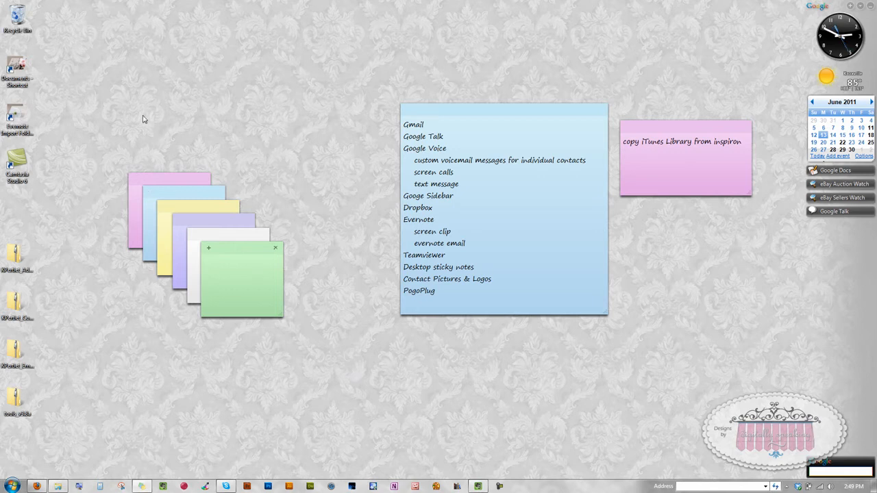
mouse_move(326, 249)
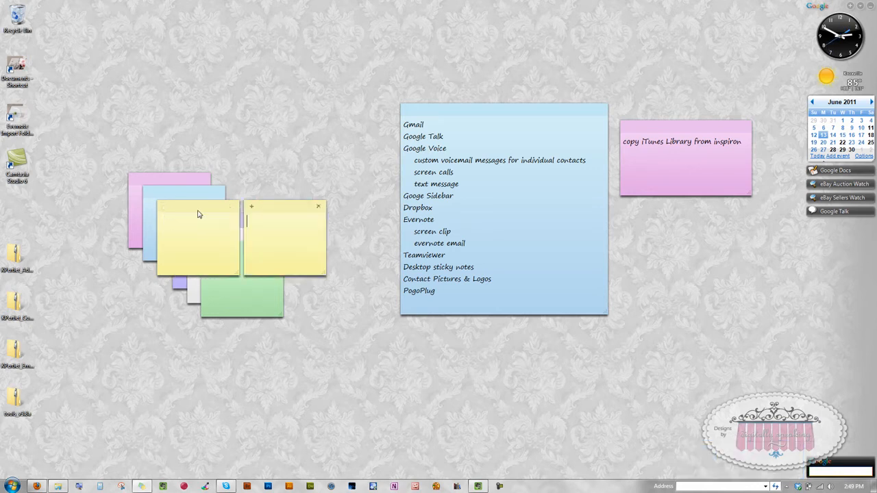
left_click_drag(285, 236, 304, 76)
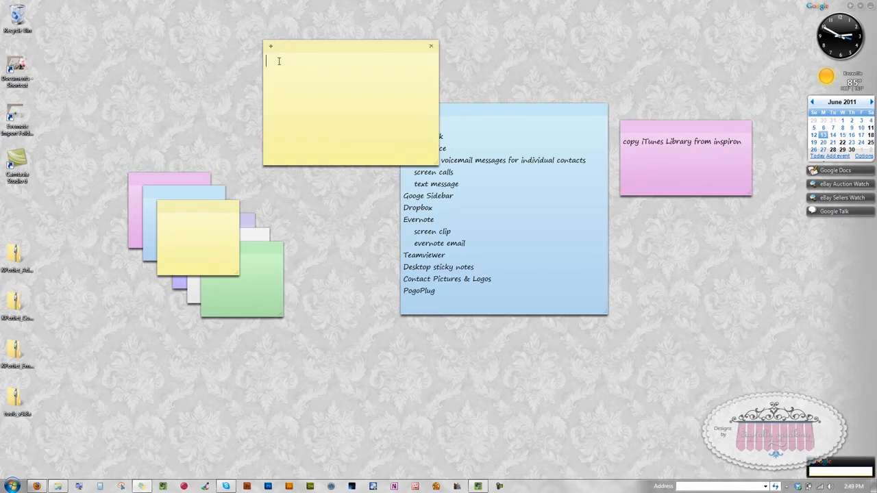
Write 'test note for evernote' on the new sticky note.
type("test note")
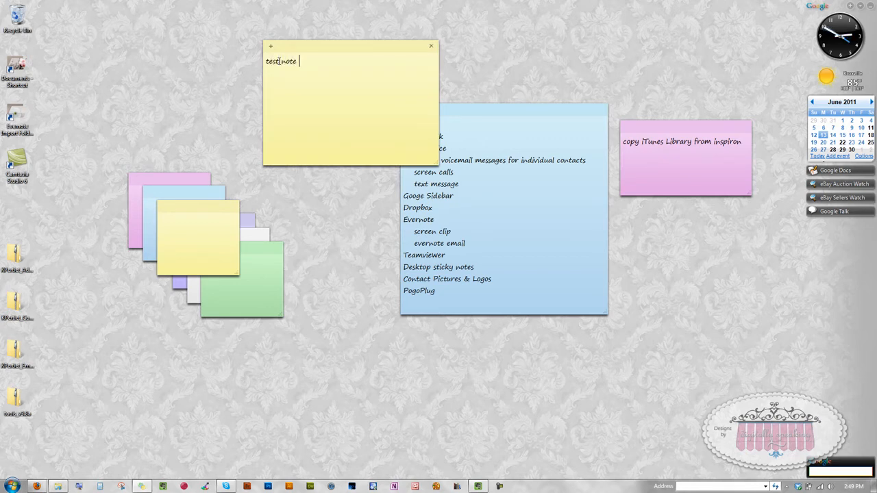
type("for ever")
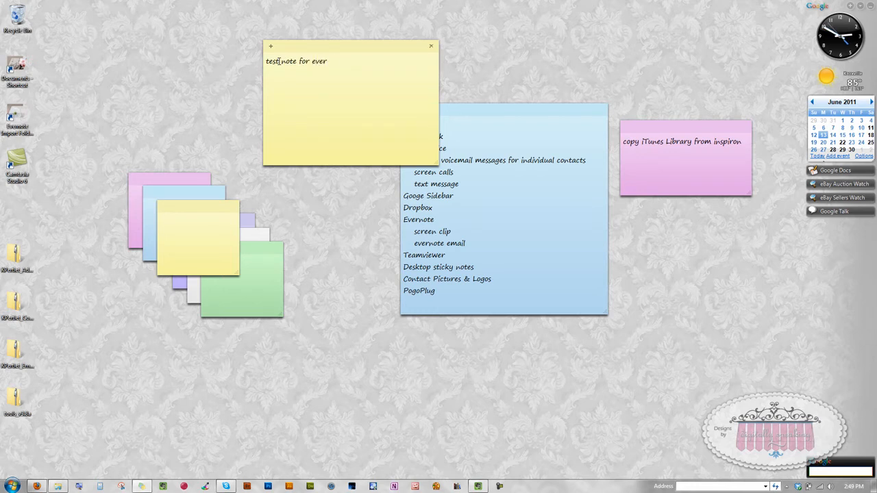
type("evernote")
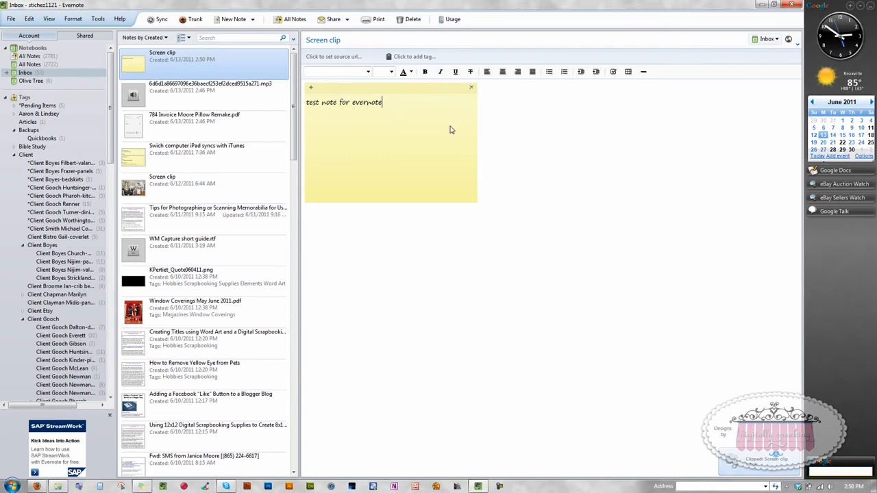
mouse_move(566, 192)
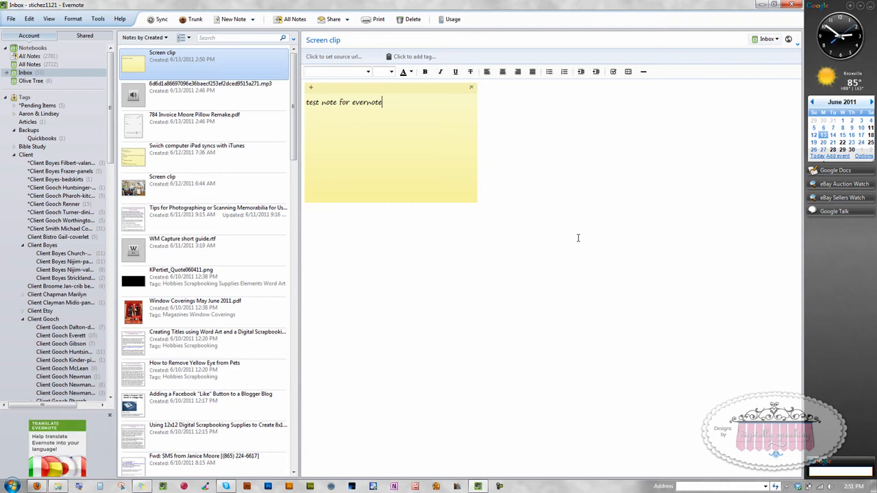
Flip through open windows with Win+Tab to leave the Screen clip note.
key("Win+Tab")
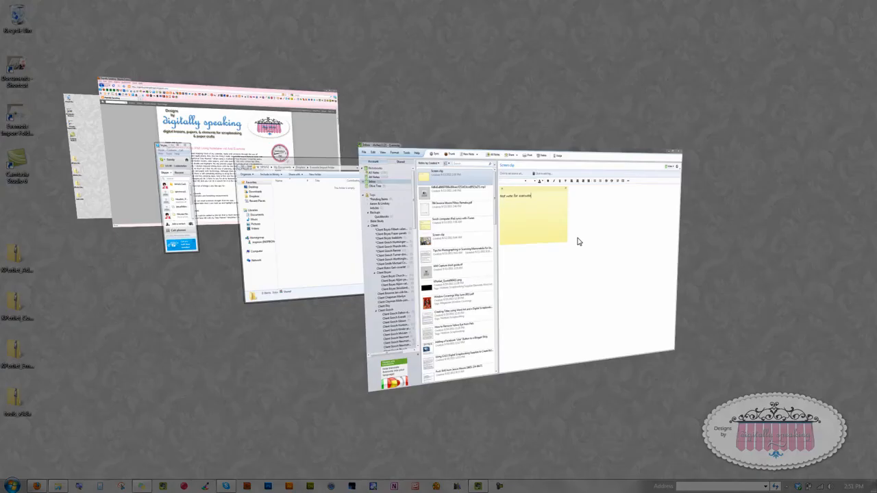